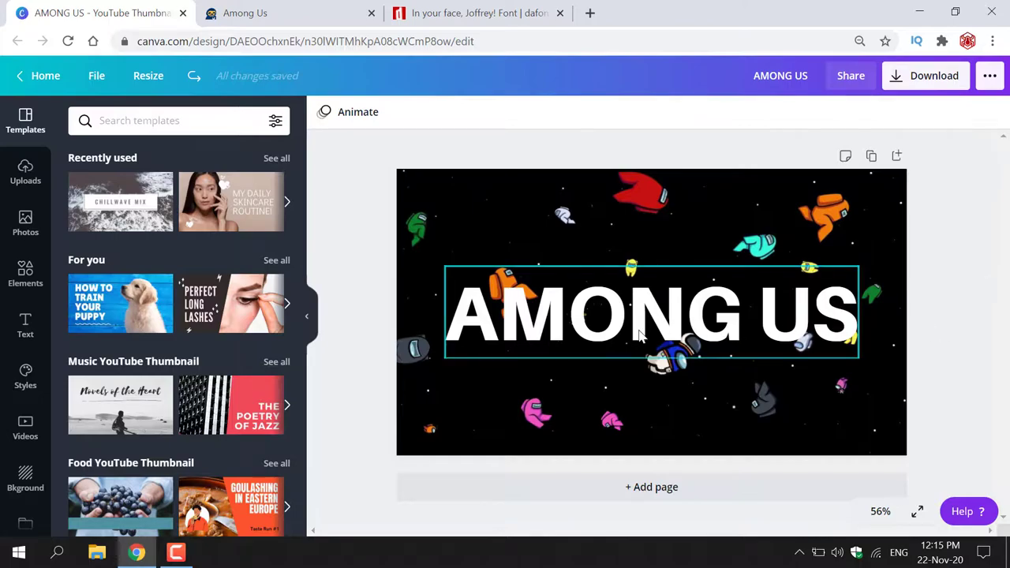
Select the AMONG US title text box so its font toolbar shows
click(651, 316)
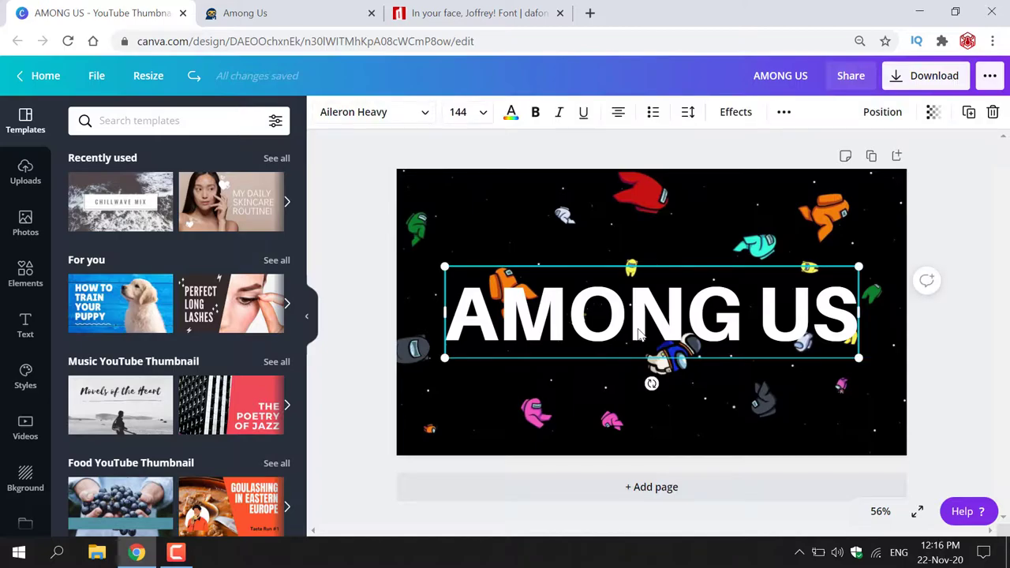
mouse_move(360, 134)
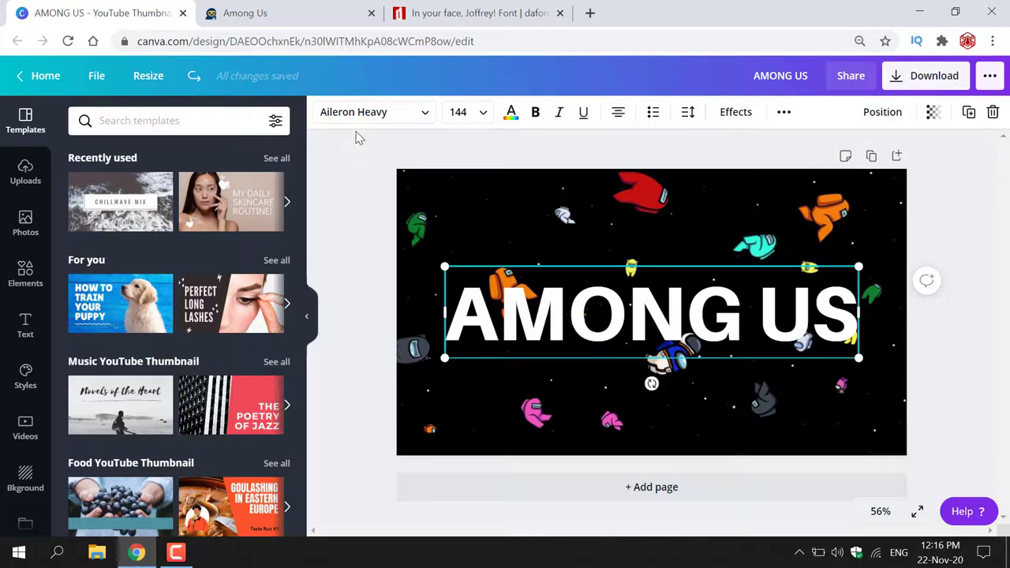
Switch to the Innersloth Among Us tab showing the official logo
click(245, 13)
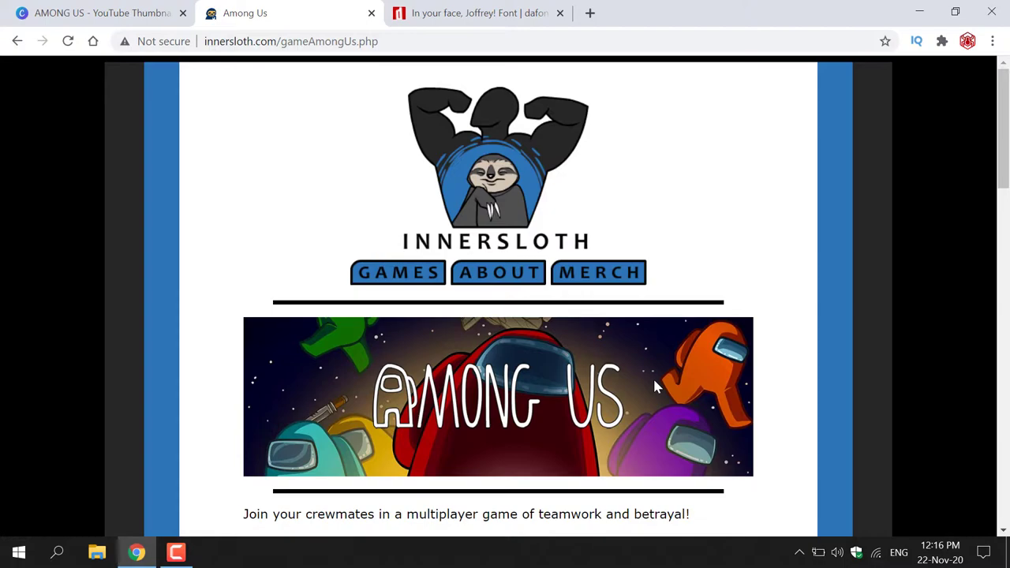
mouse_move(542, 451)
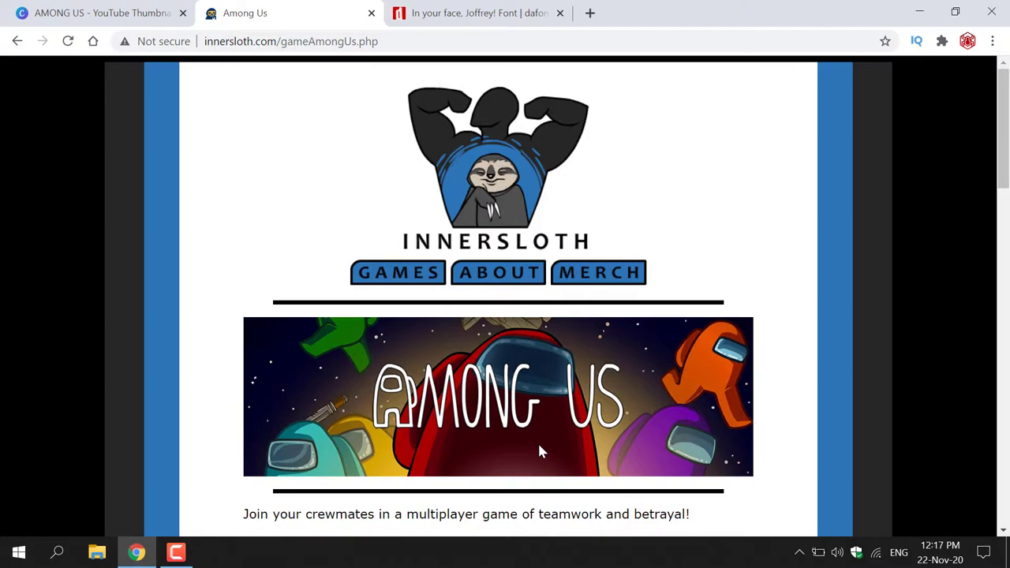
View the 'In your face, Joffrey!' dafont page and its character map, clearing the old search
click(473, 13)
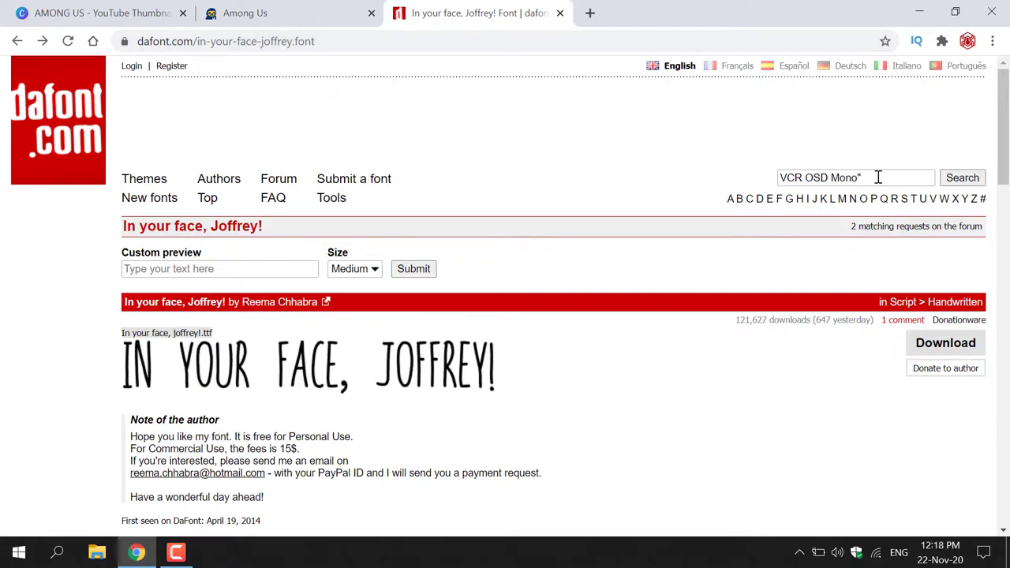
click(856, 176)
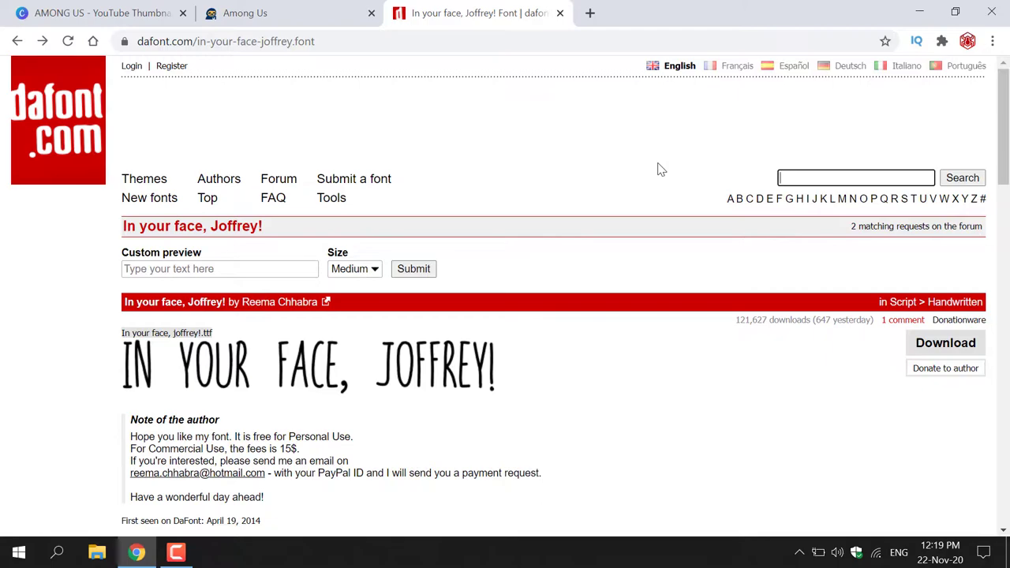
scroll(down, 3)
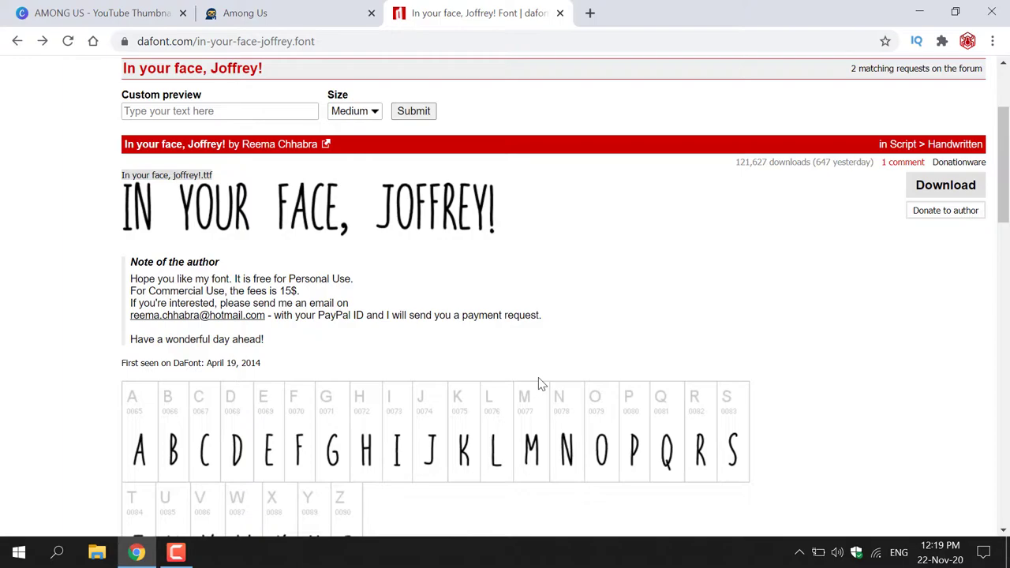
mouse_move(432, 258)
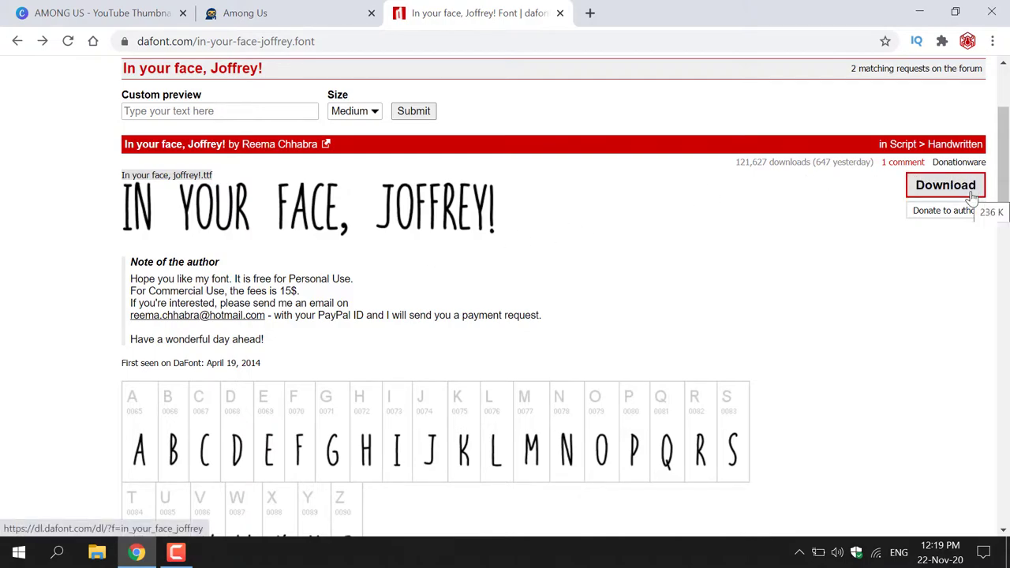
Download the 'In your face, Joffrey!' zip and reveal it in the Chrome Downloads folder
click(944, 185)
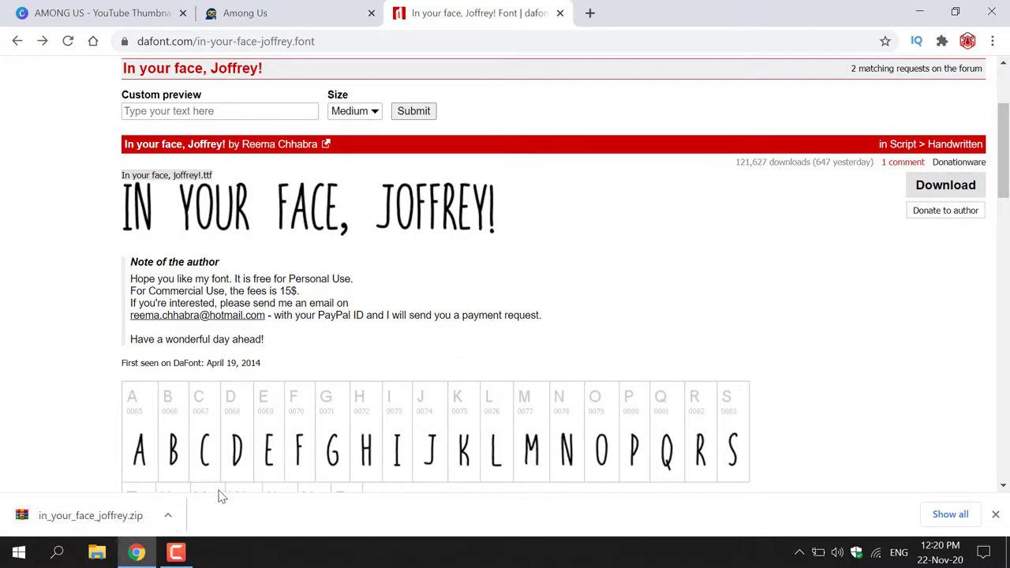
click(168, 515)
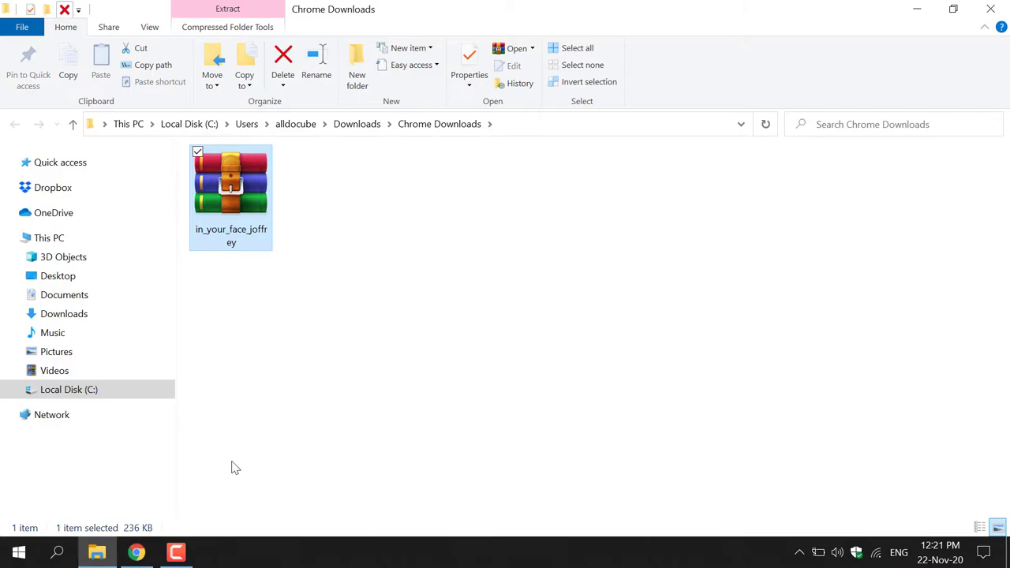
mouse_move(241, 212)
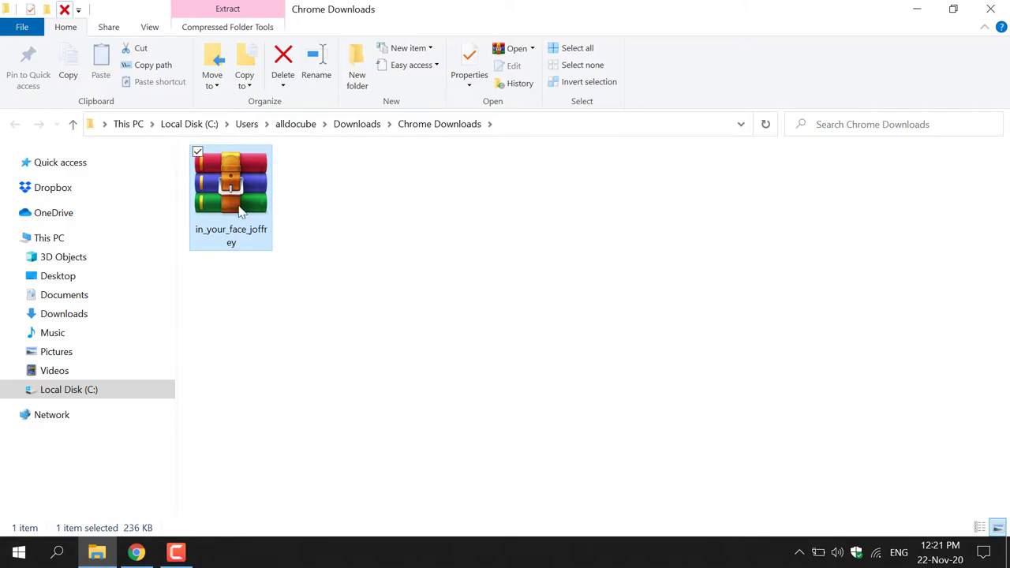
Bring up the WinRAR extraction choices for the downloaded font zip
right_click(231, 193)
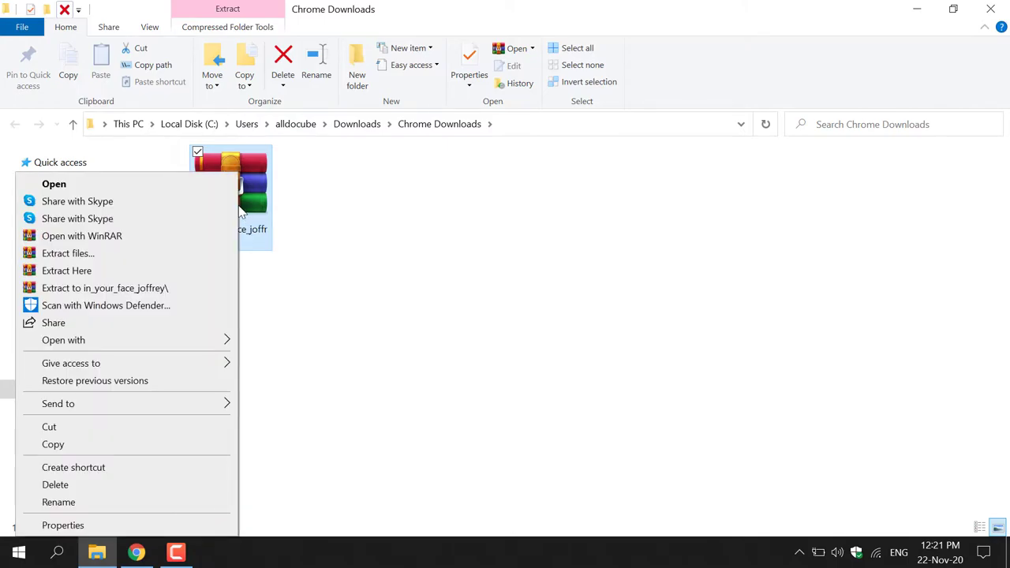
mouse_move(229, 269)
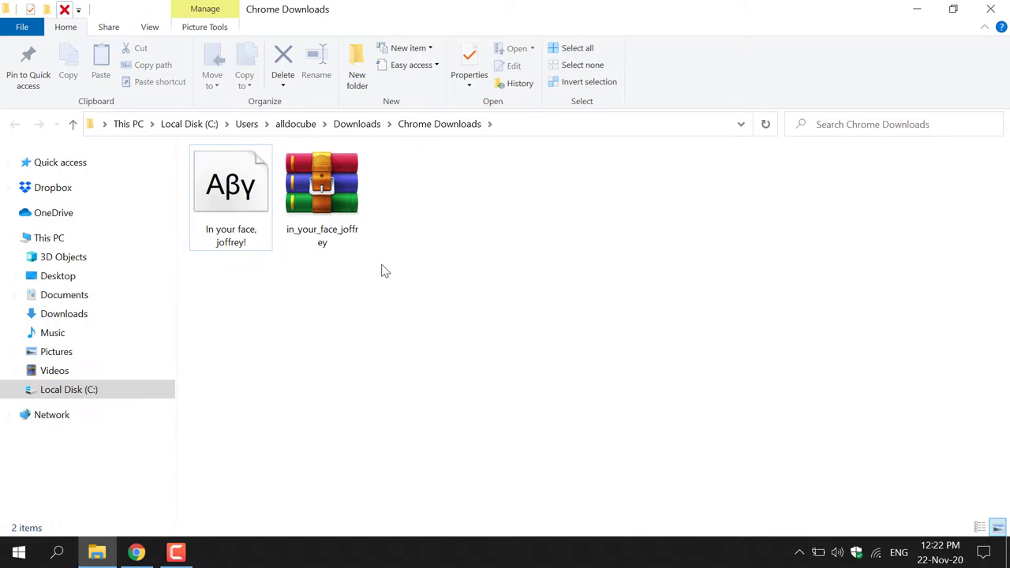
Bring up the context menu to delete the leftover font zip
right_click(321, 186)
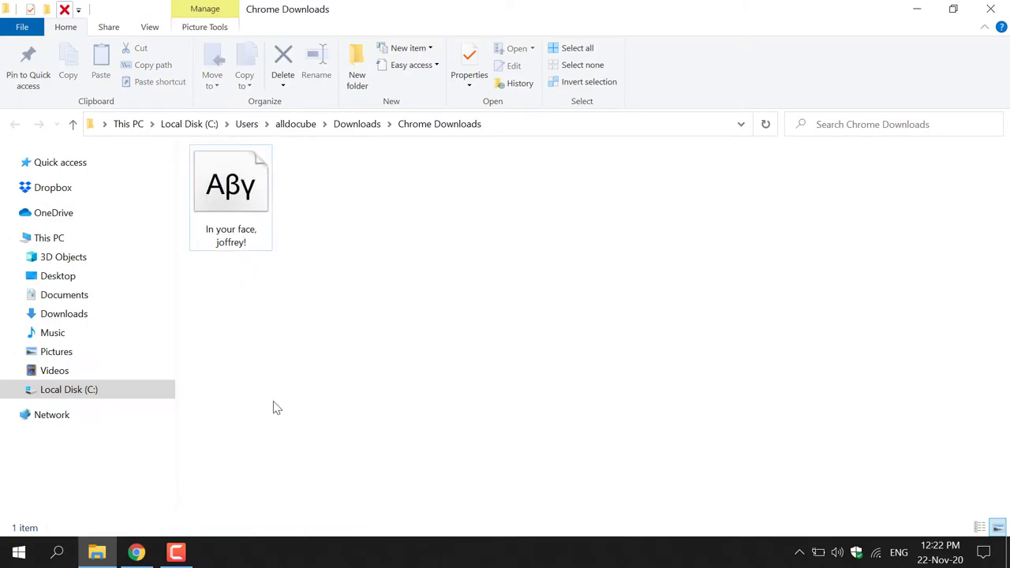
mouse_move(264, 198)
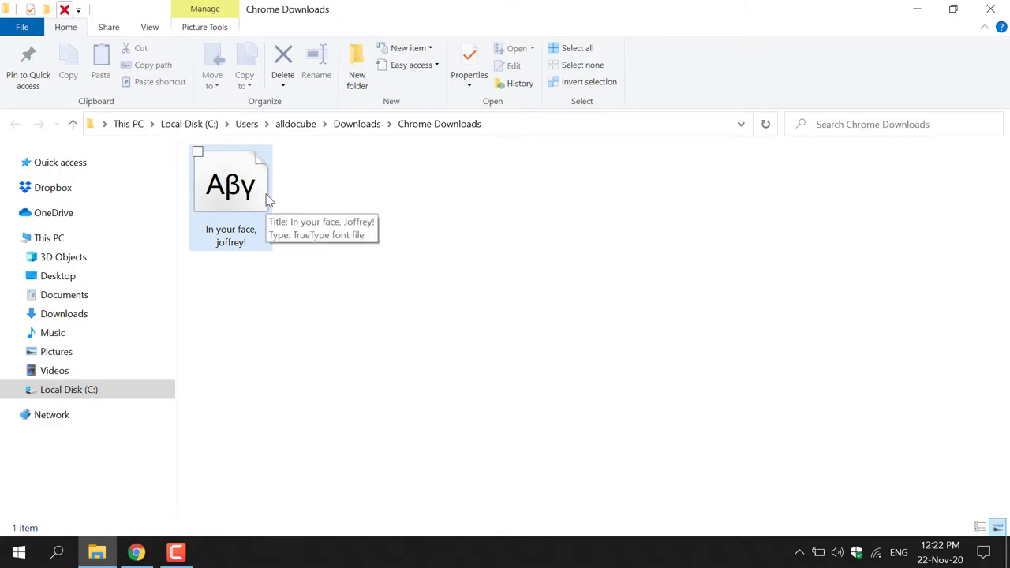
mouse_move(188, 507)
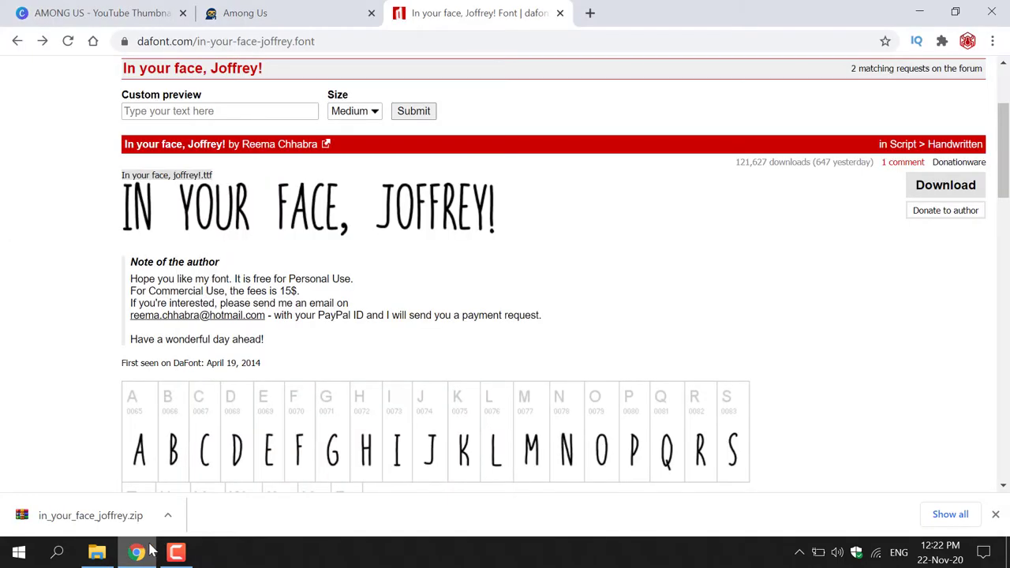
mouse_move(95, 13)
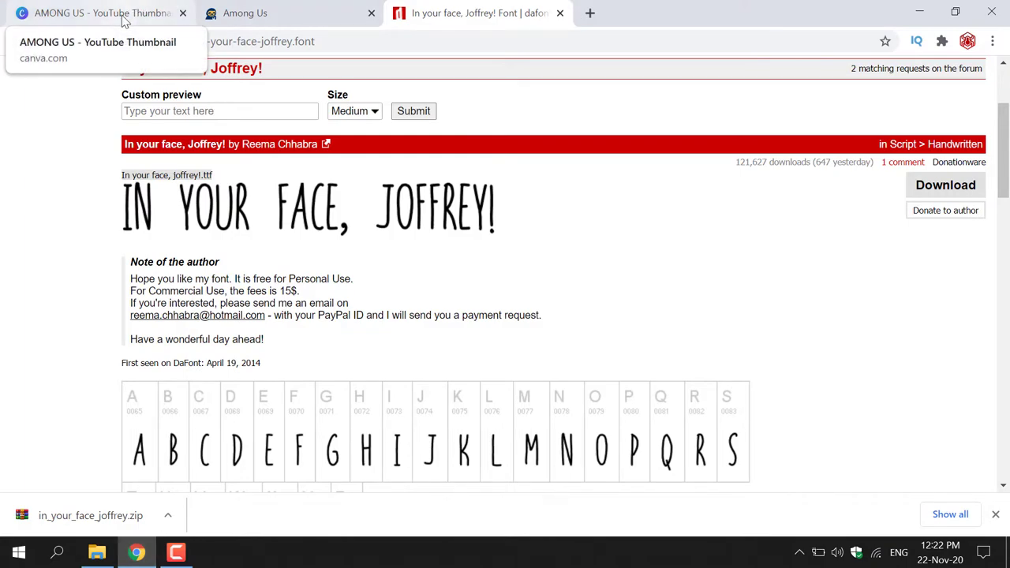
Switch back to the 'AMONG US - YouTube Thumbnail' Canva tab
click(99, 12)
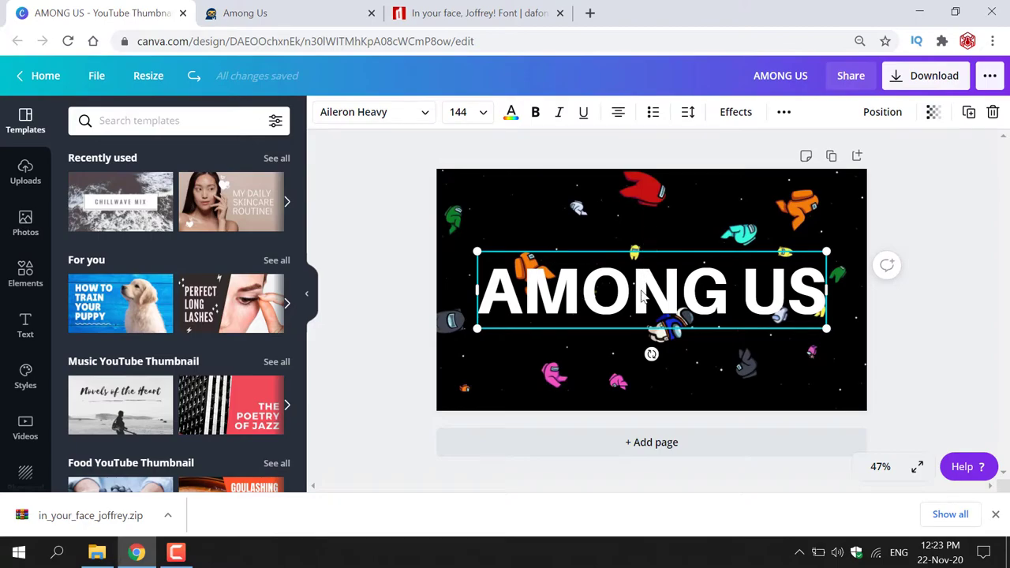
mouse_move(529, 223)
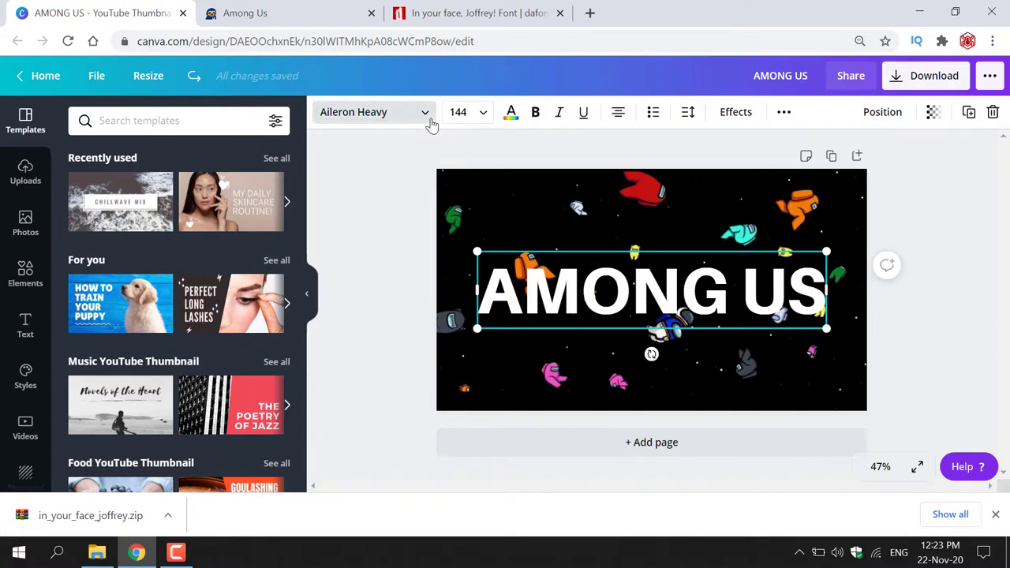
Expand the Aileron Heavy font dropdown for the selected title
click(371, 111)
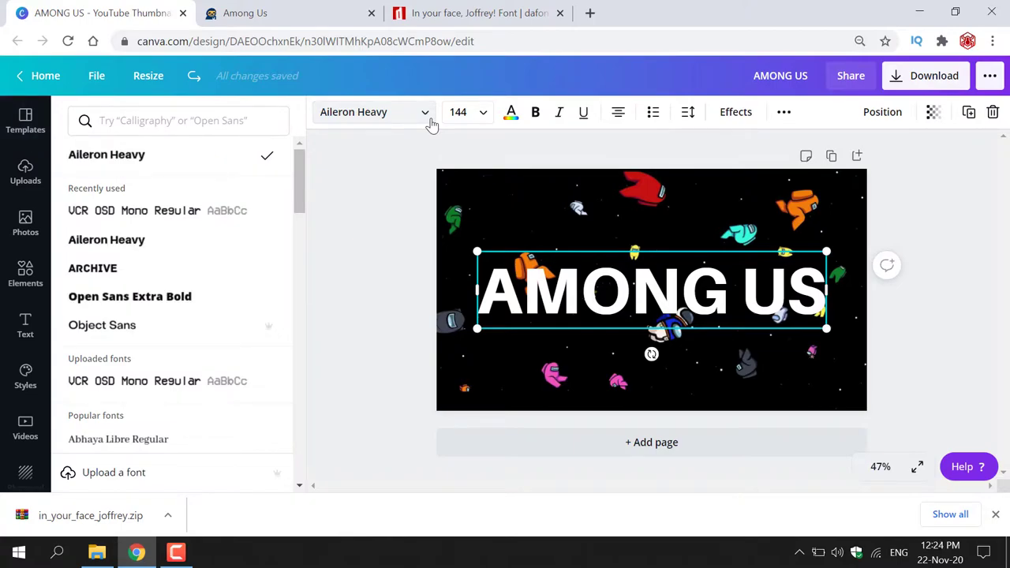
mouse_move(218, 162)
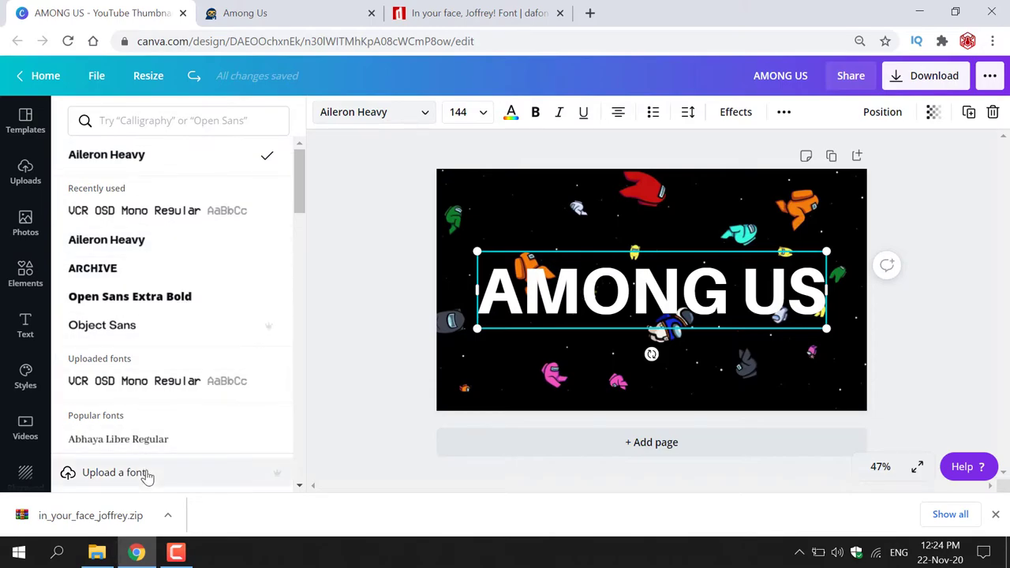
mouse_move(185, 470)
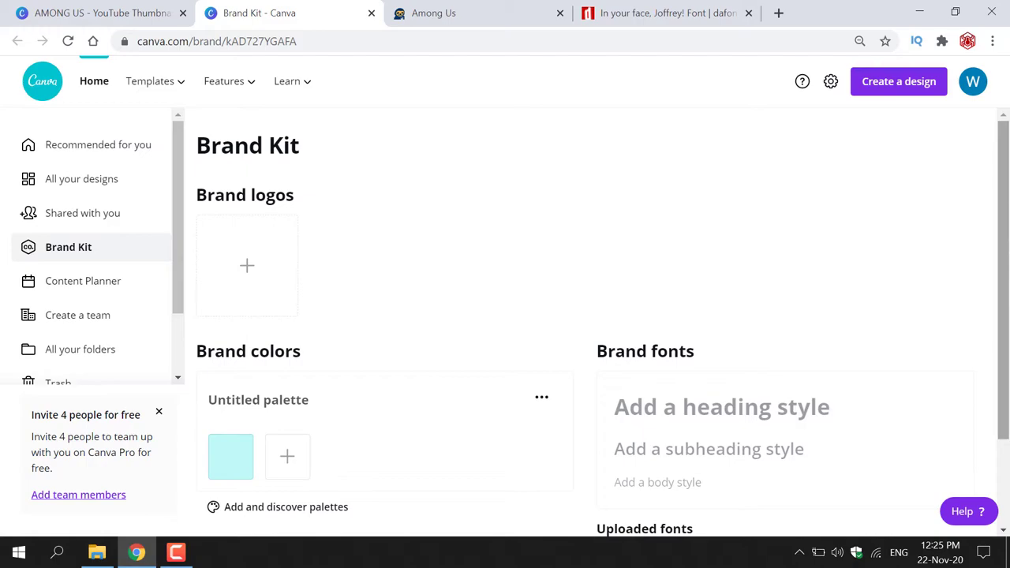
Scroll the Brand Kit page down to the Brand fonts and Uploaded fonts section
scroll(down, 3)
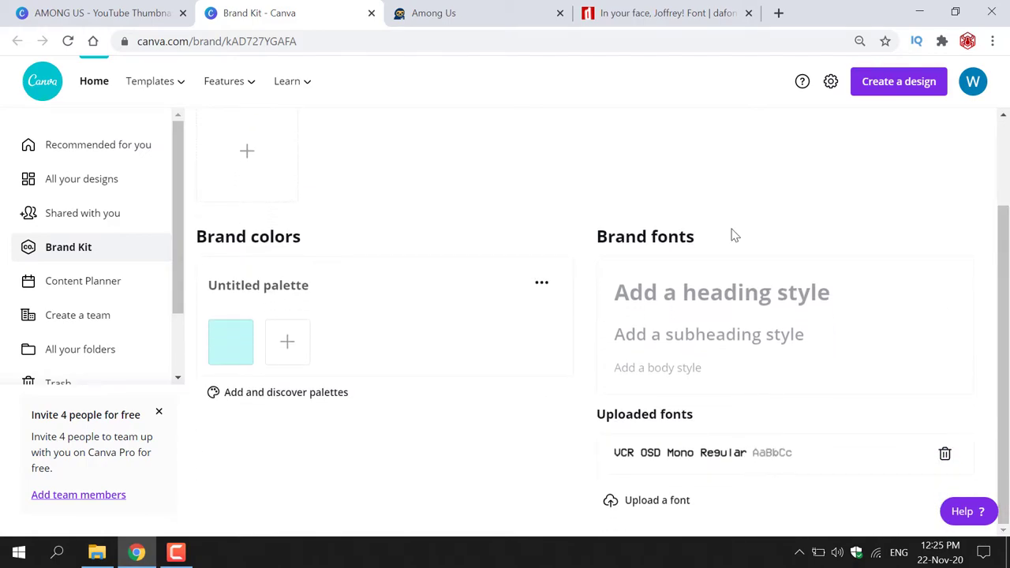
mouse_move(691, 261)
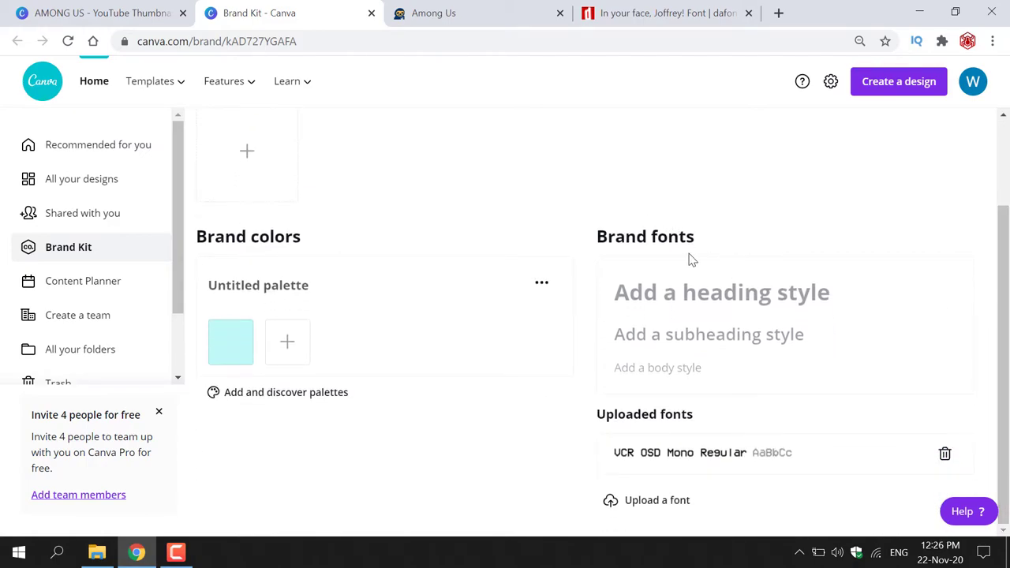
mouse_move(645, 428)
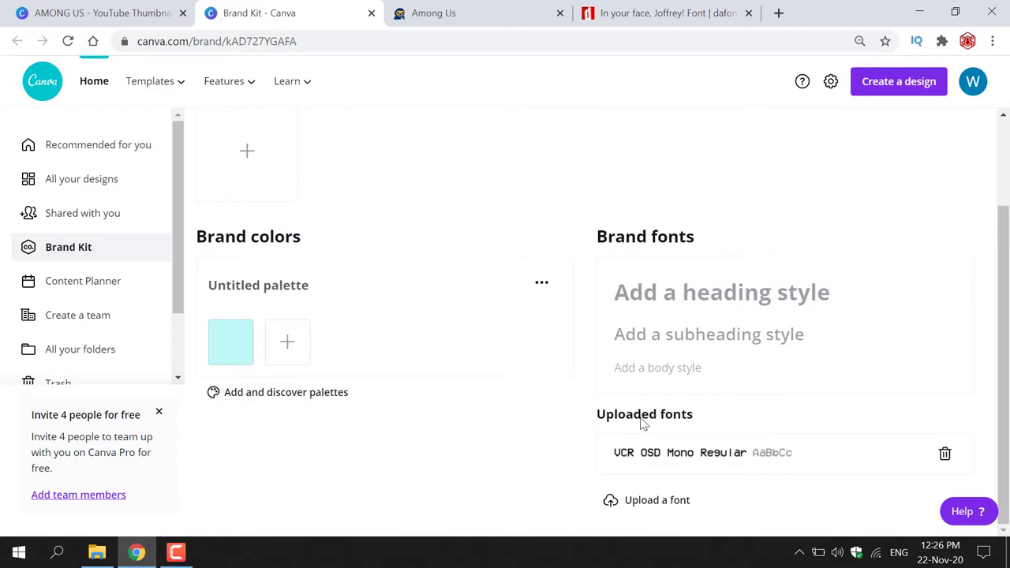
mouse_move(637, 463)
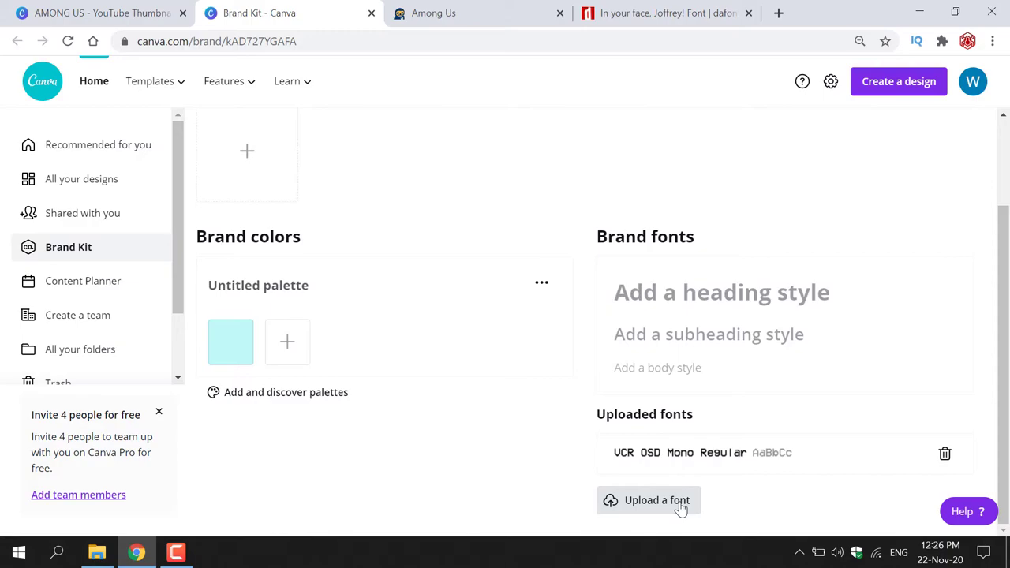
Upload the 'In your face, joffrey!' font file from Chrome Downloads to the Brand Kit
click(655, 500)
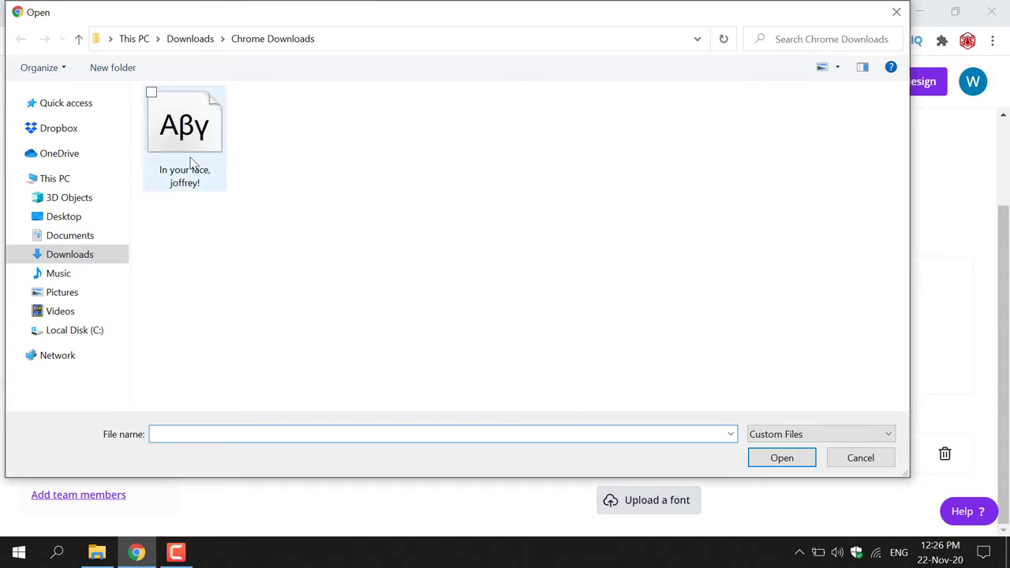
mouse_move(213, 170)
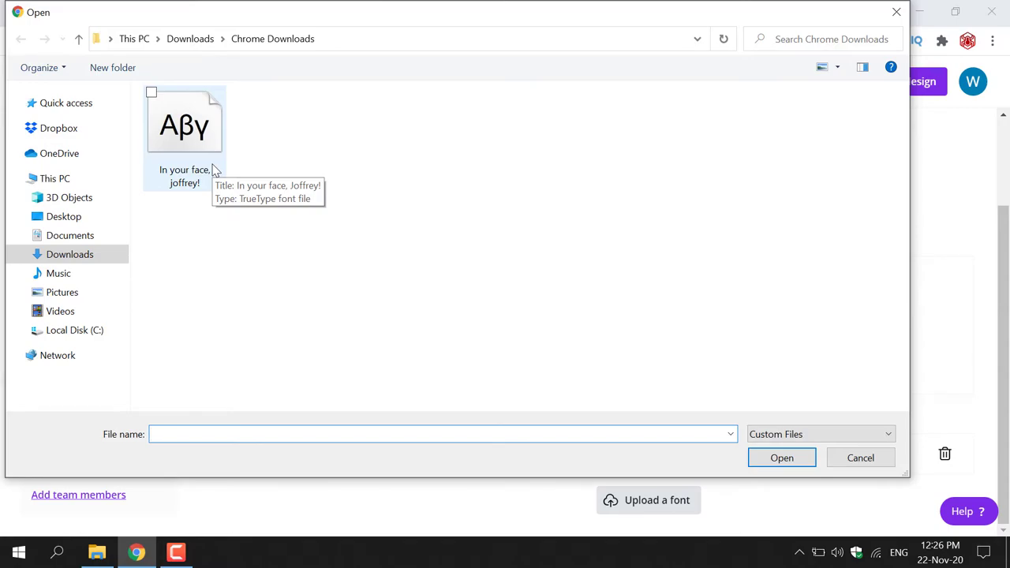
click(185, 122)
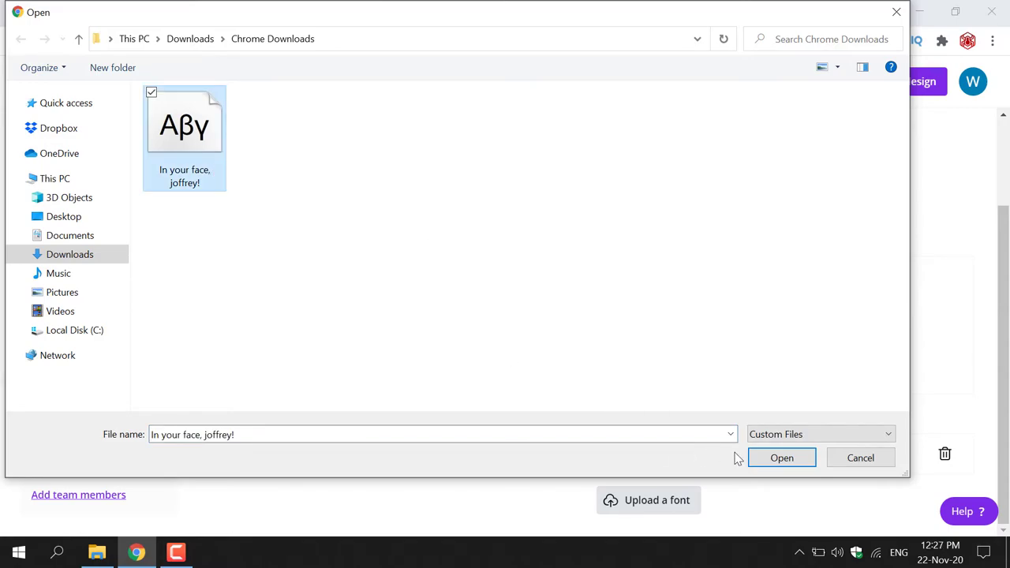
click(781, 457)
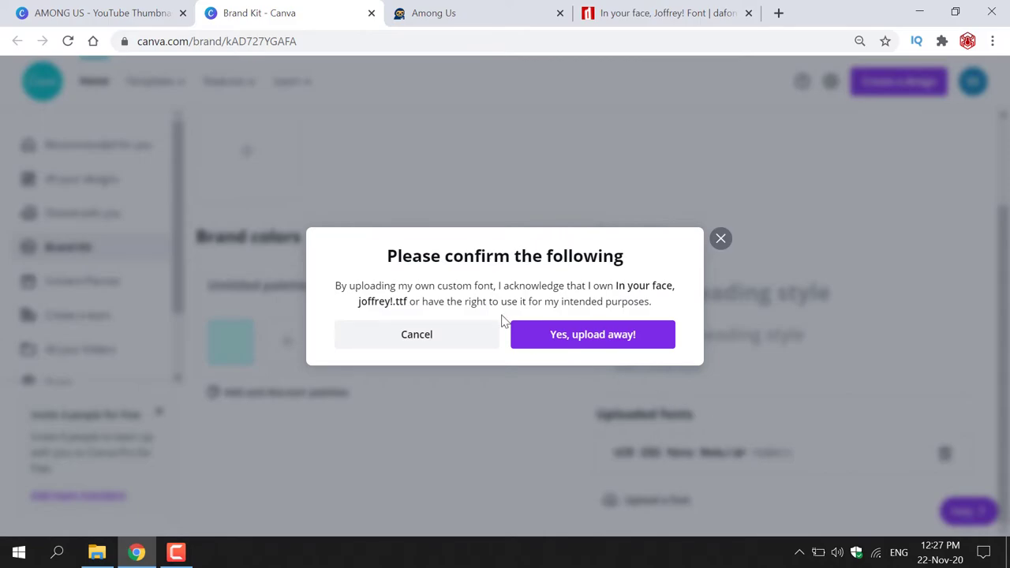
mouse_move(544, 283)
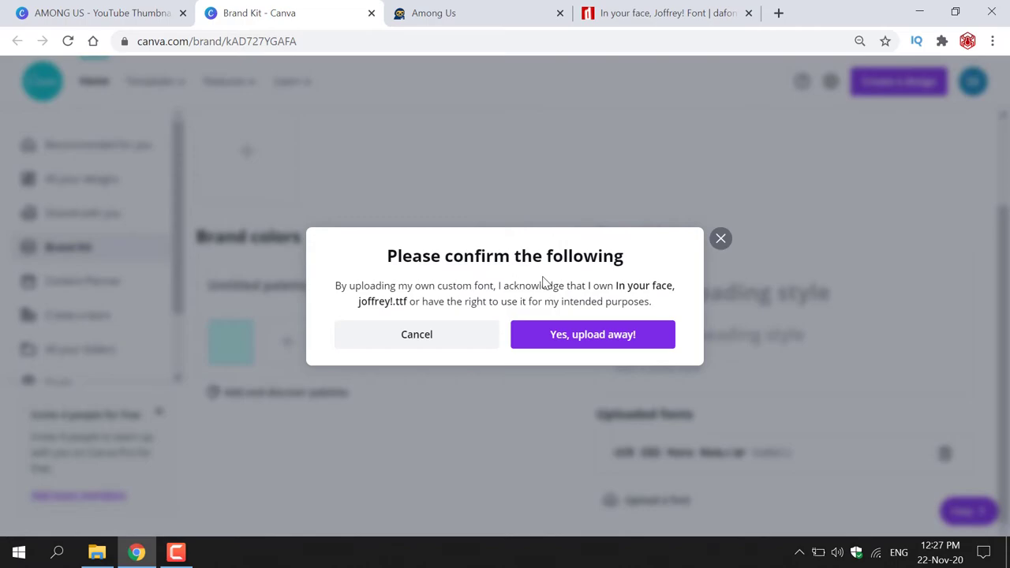
mouse_move(511, 306)
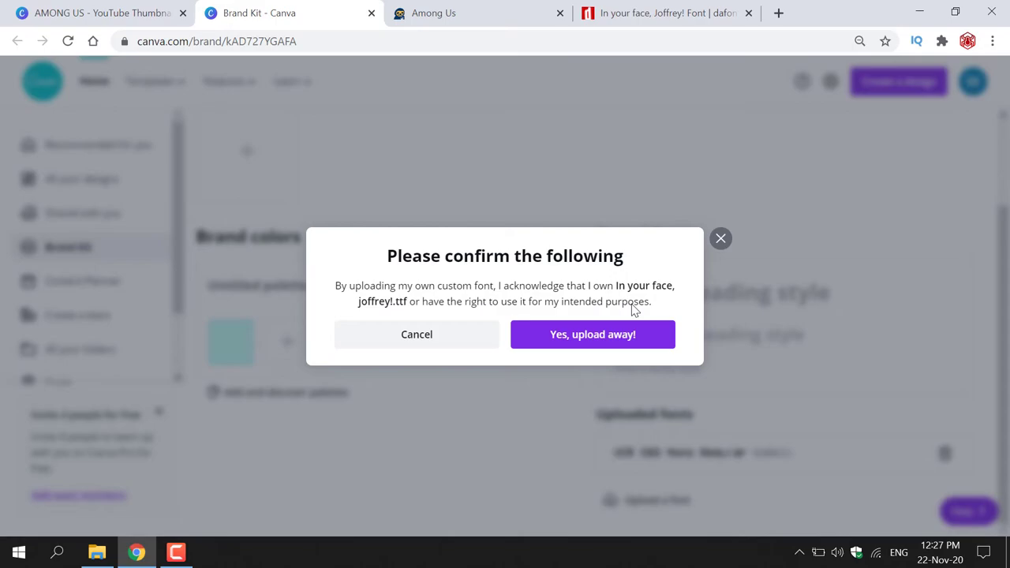
mouse_move(650, 351)
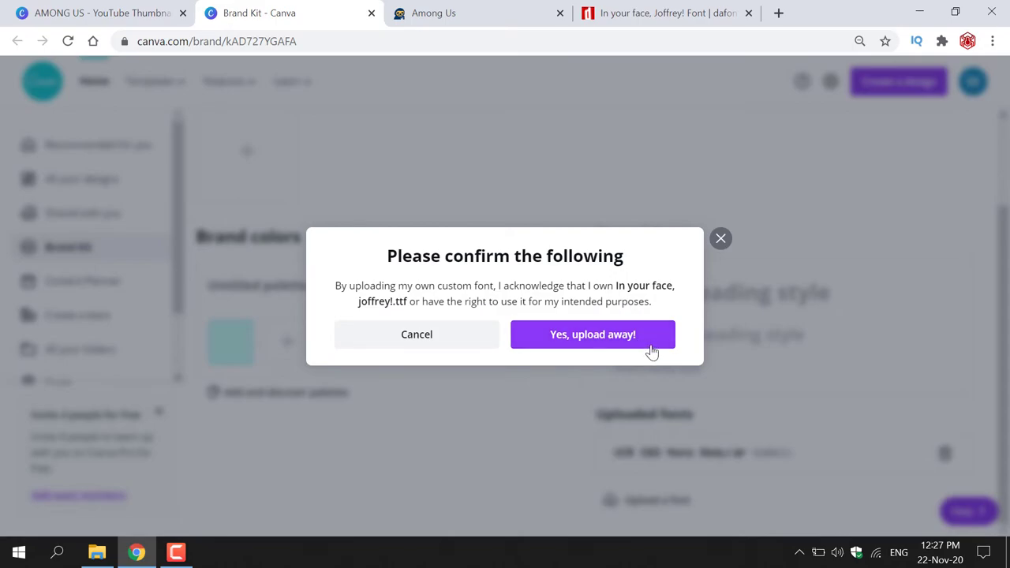
Agree to the font ownership terms with 'Yes, upload away!' so the font uploads
click(592, 334)
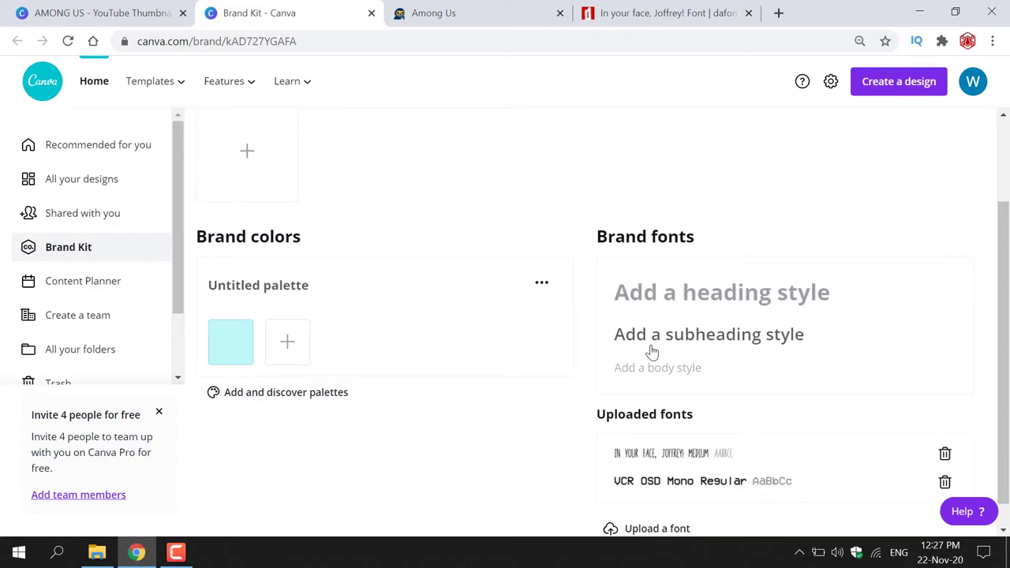
Scroll the Brand Kit to see In your face, Joffrey! Medium listed above VCR OSD Mono
scroll(down, 3)
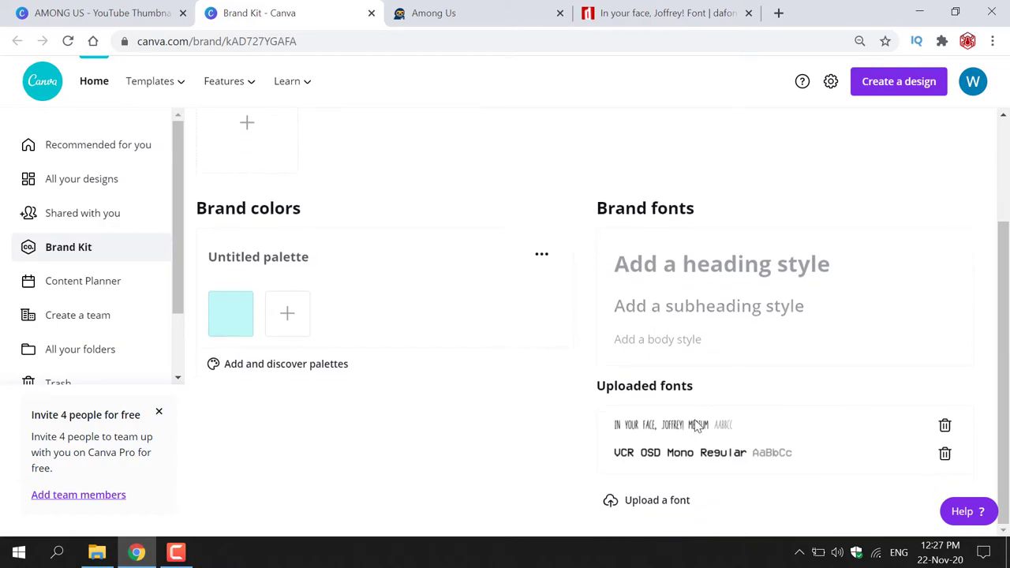
mouse_move(754, 428)
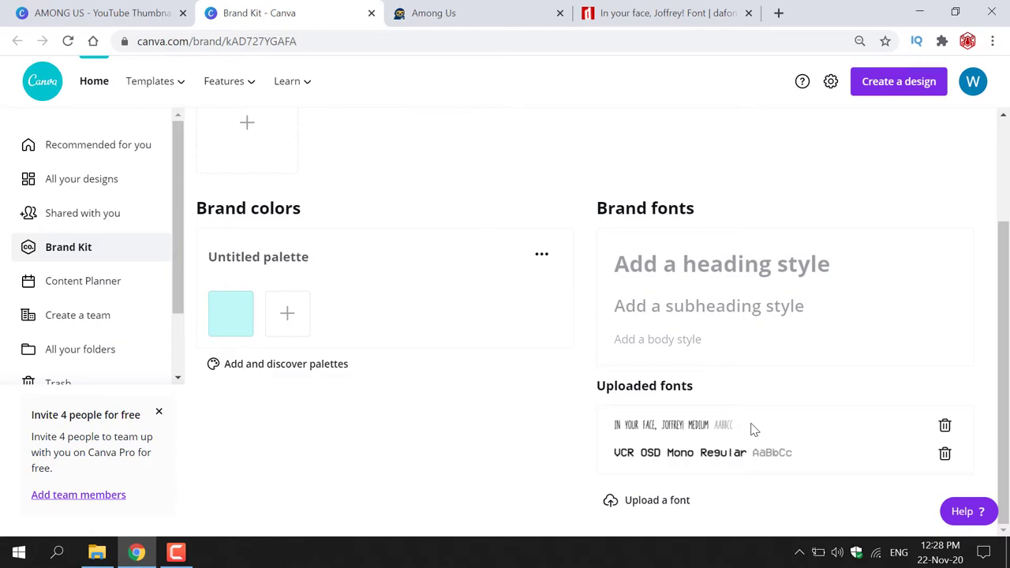
mouse_move(457, 240)
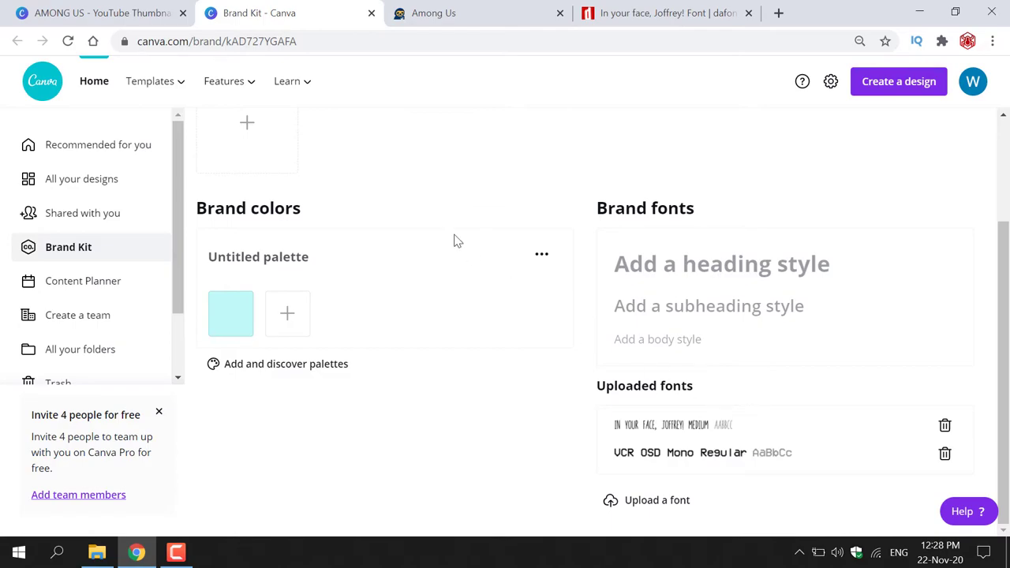
mouse_move(94, 12)
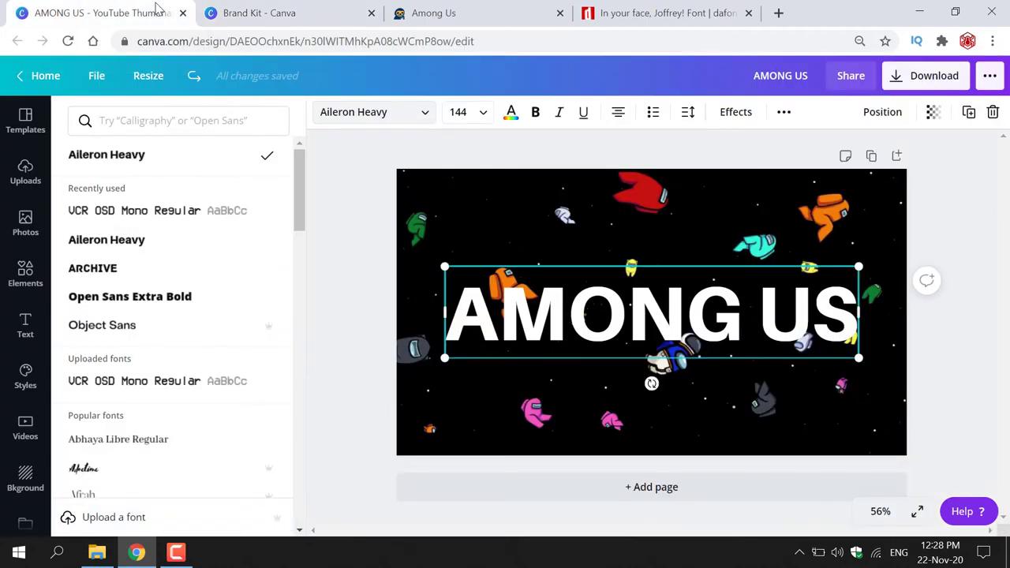
mouse_move(703, 321)
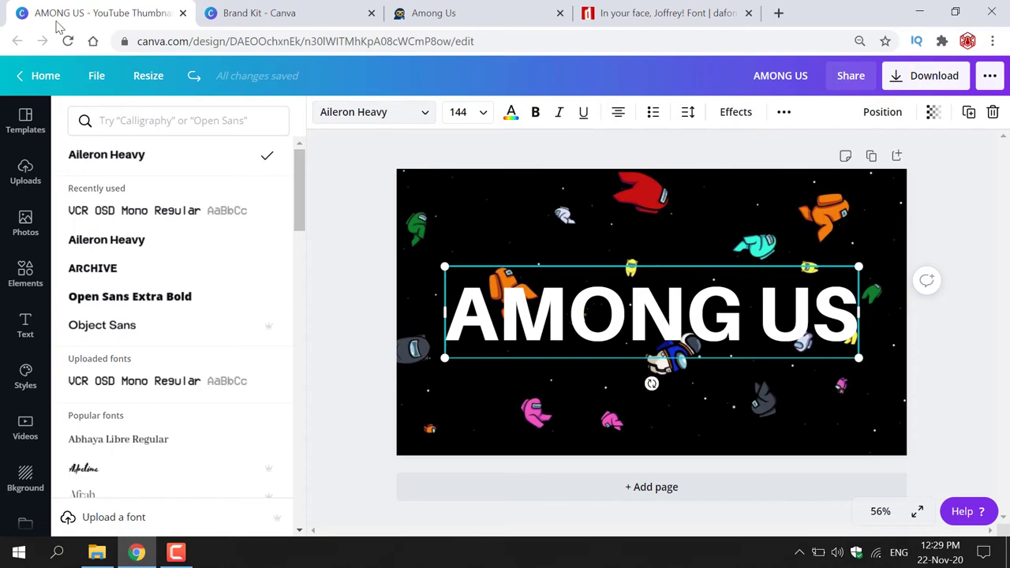
Reload the thumbnail design and select the AMONG US title text, still in Aileron Heavy
click(67, 41)
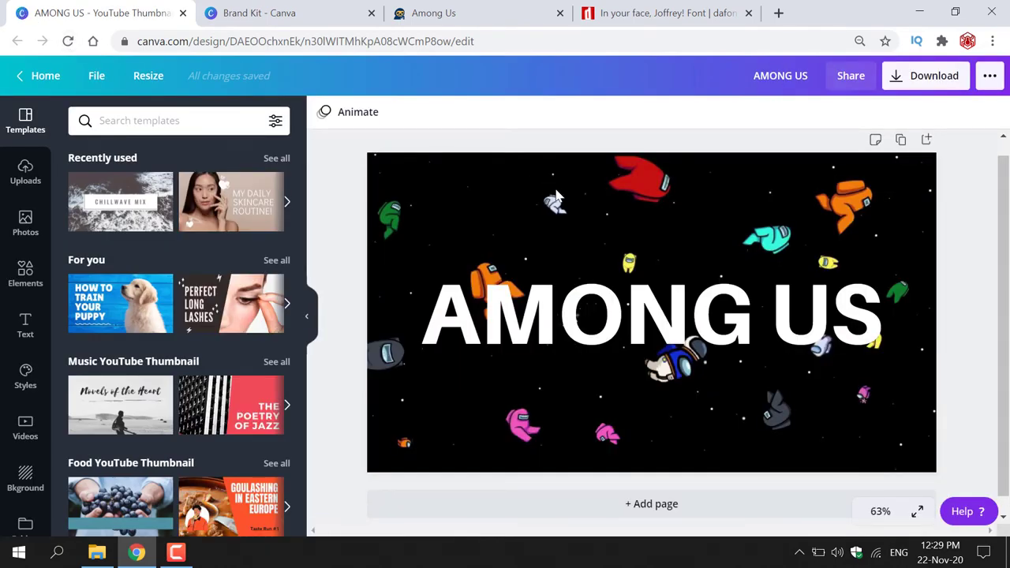
click(651, 316)
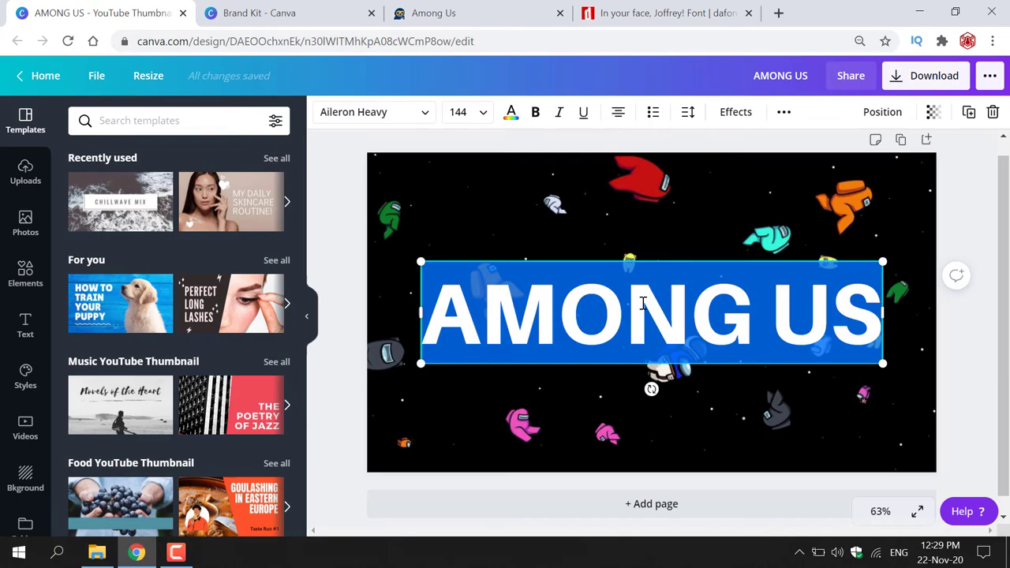
mouse_move(431, 124)
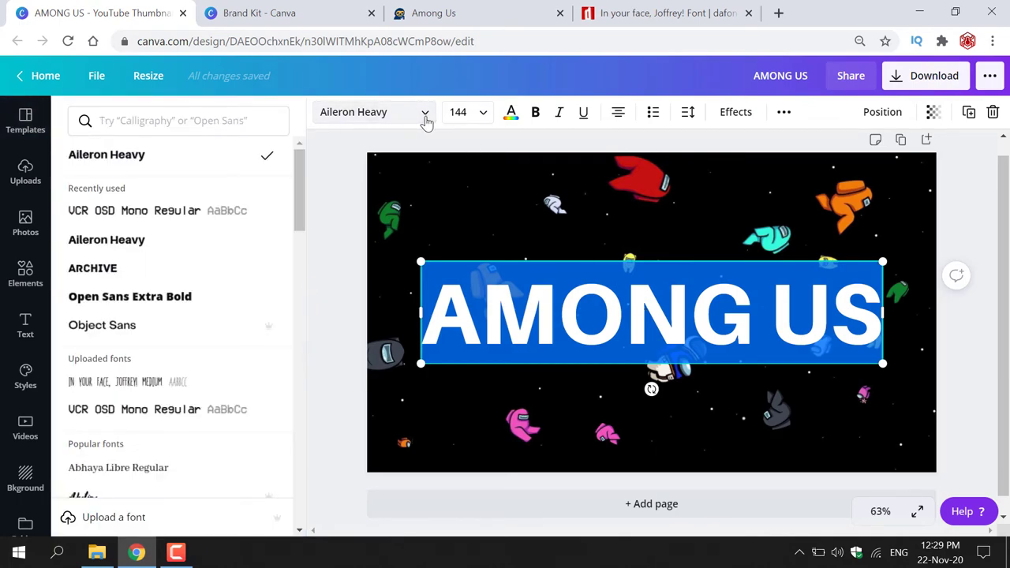
mouse_move(398, 138)
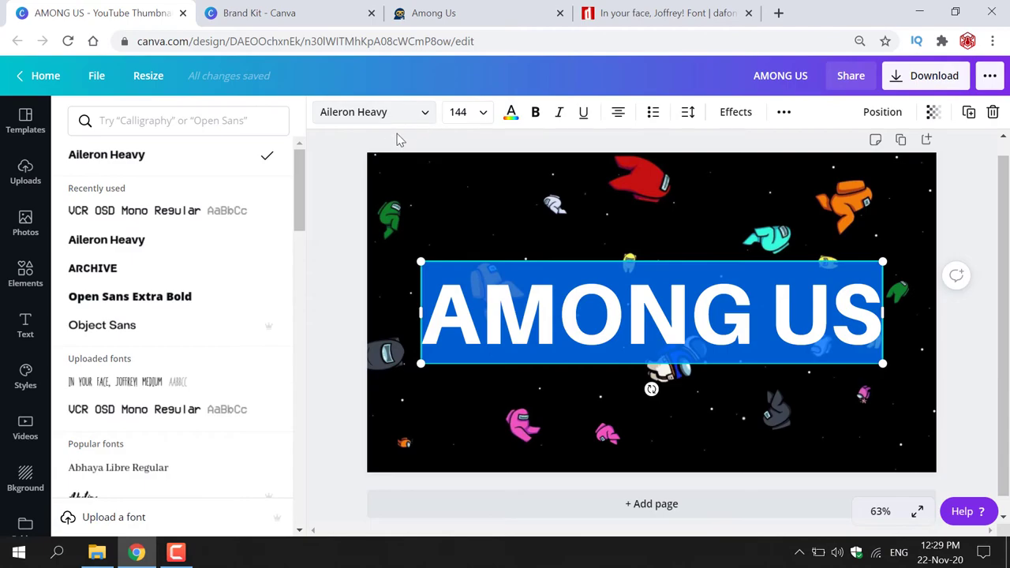
mouse_move(145, 364)
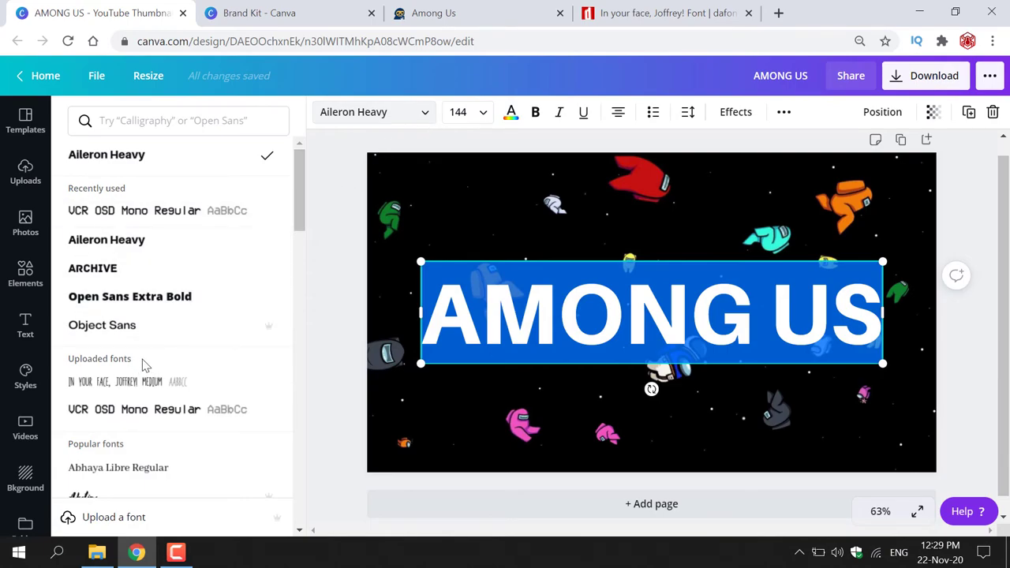
mouse_move(219, 391)
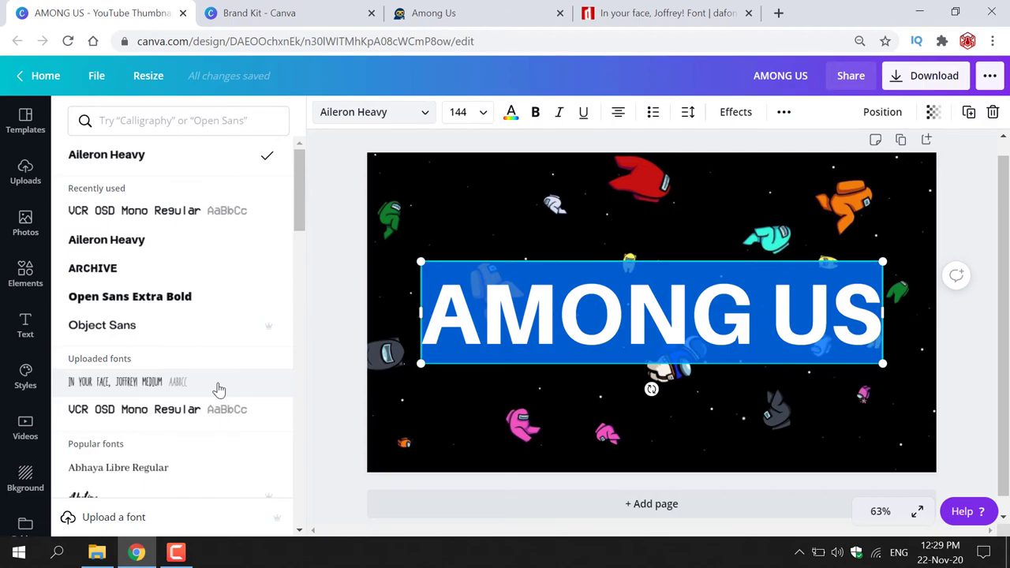
Apply the uploaded In your face, Joffrey! font to AMONG US and compare with the official logo
click(126, 381)
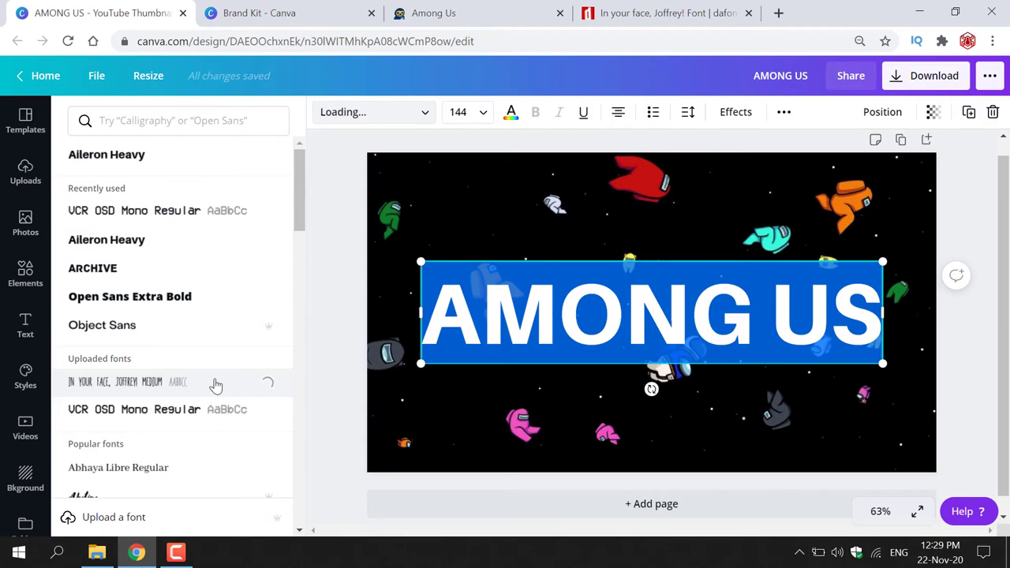
click(116, 381)
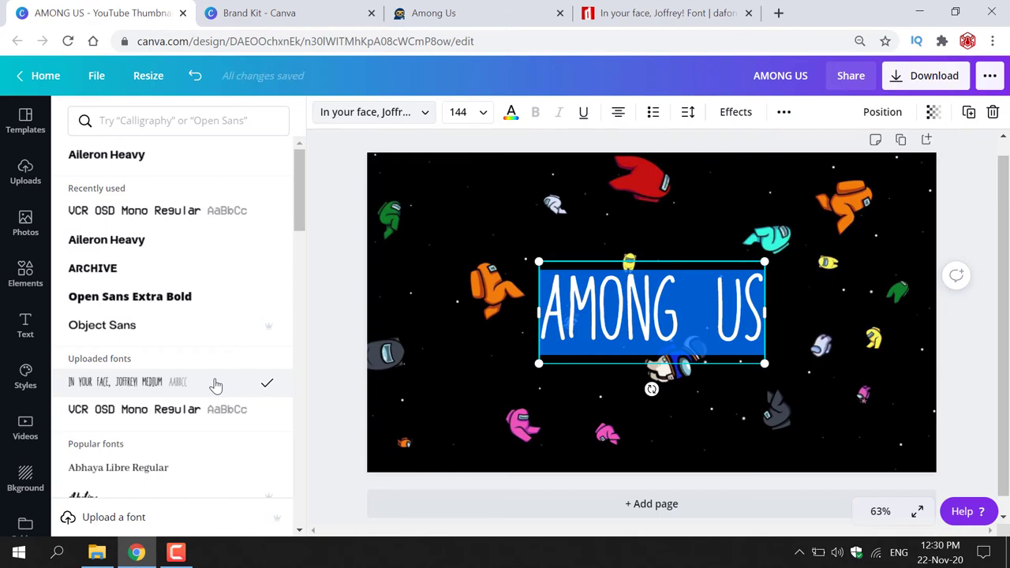
click(25, 120)
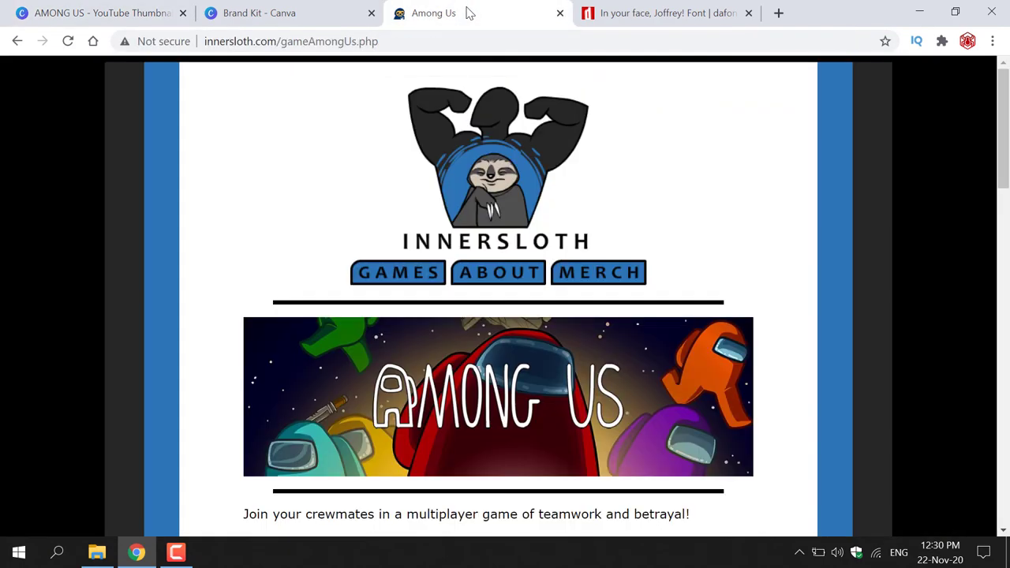
click(101, 13)
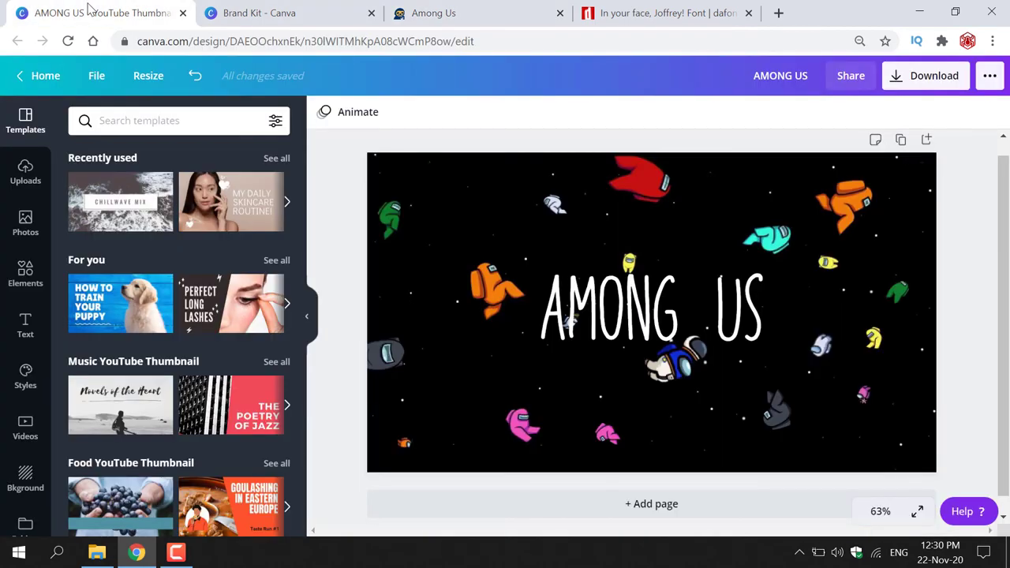